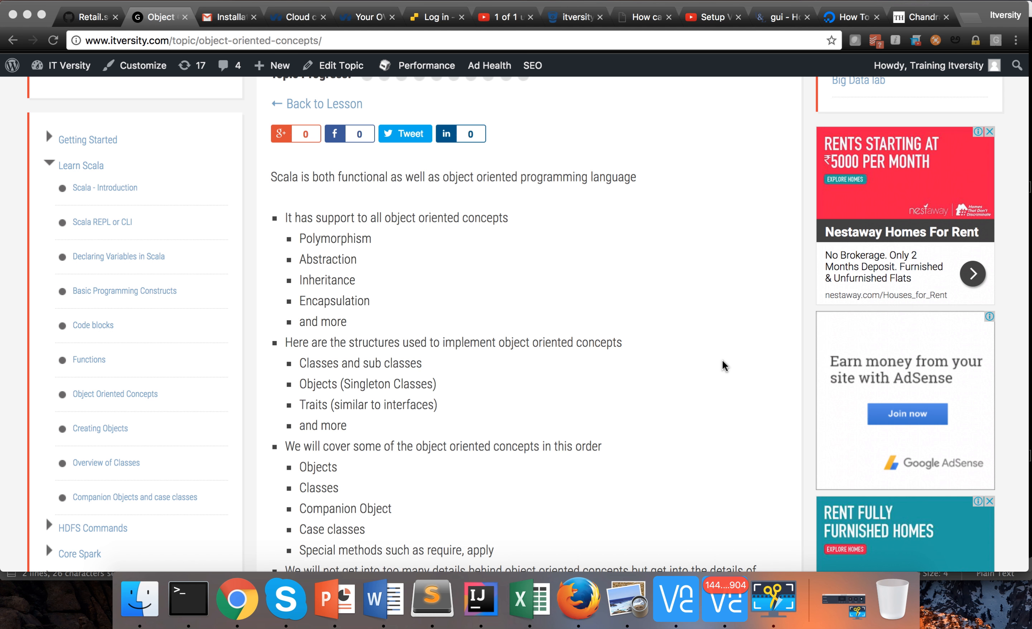
pyautogui.scroll(-3)
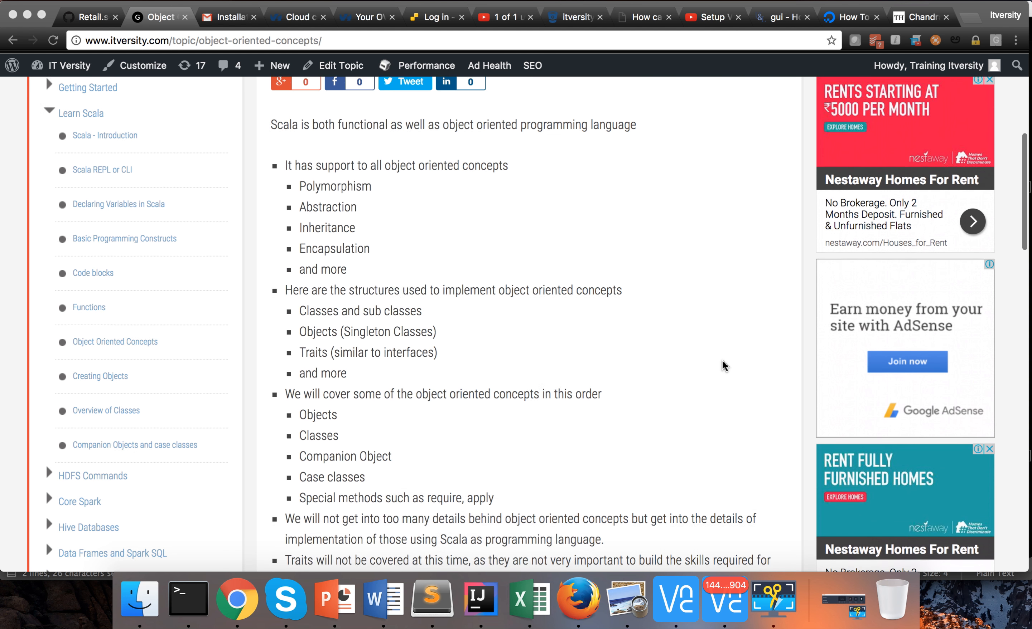
pyautogui.scroll(-3)
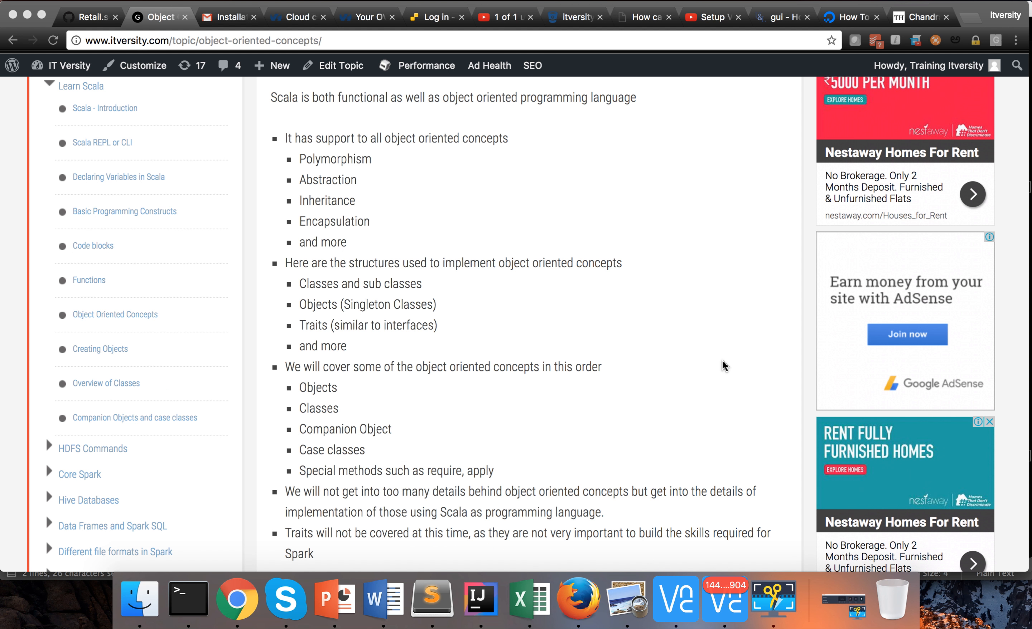